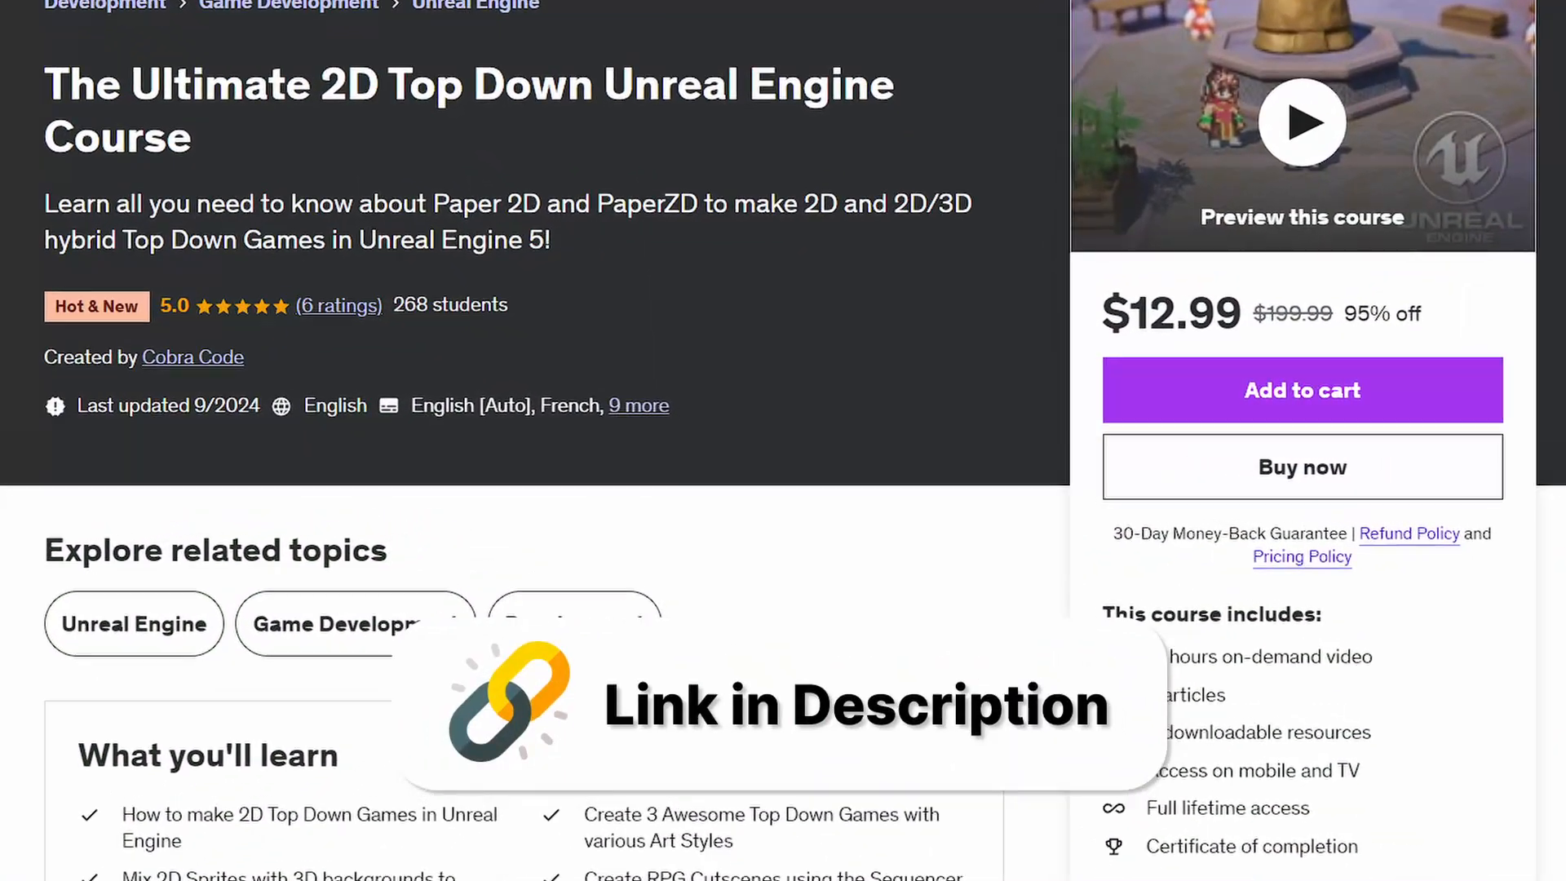
Set the interface check to BPI_Interact so the Branch gates the Interact call.
click(1302, 122)
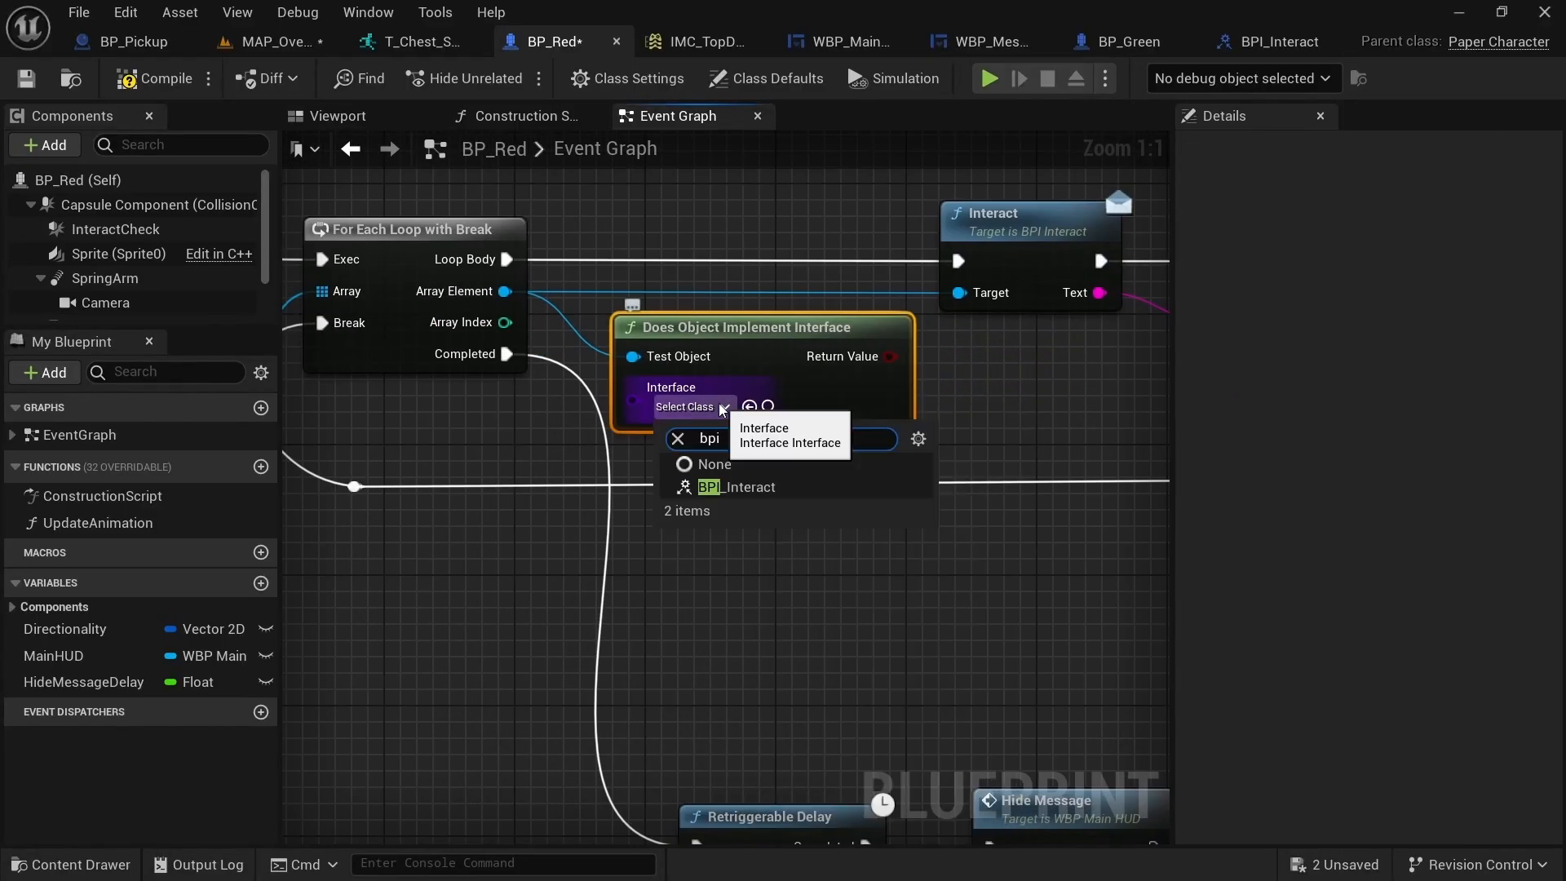
click(741, 486)
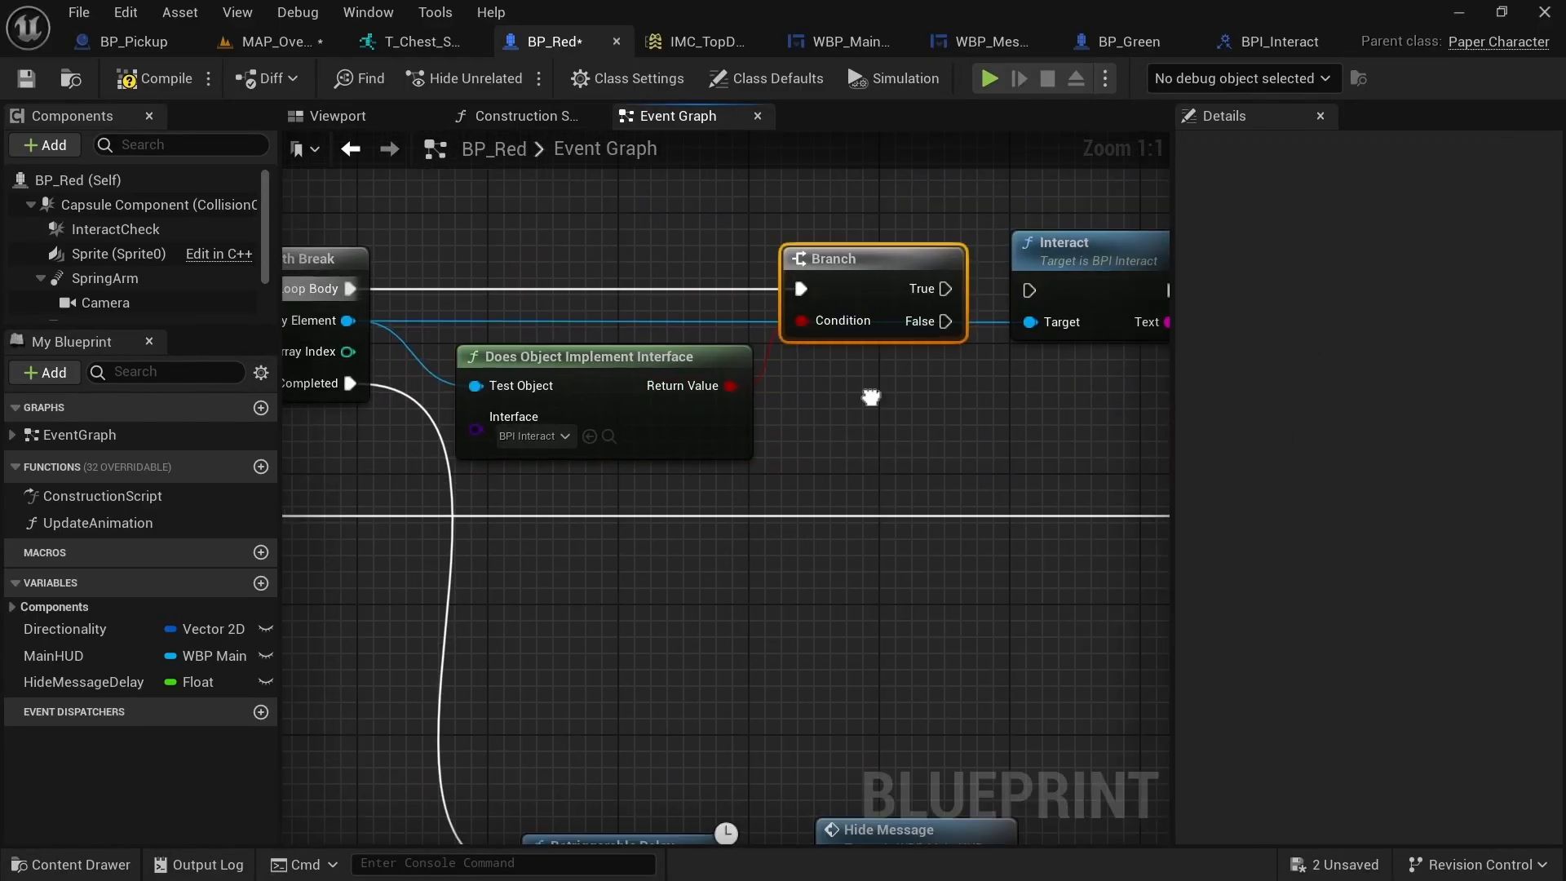
click(989, 79)
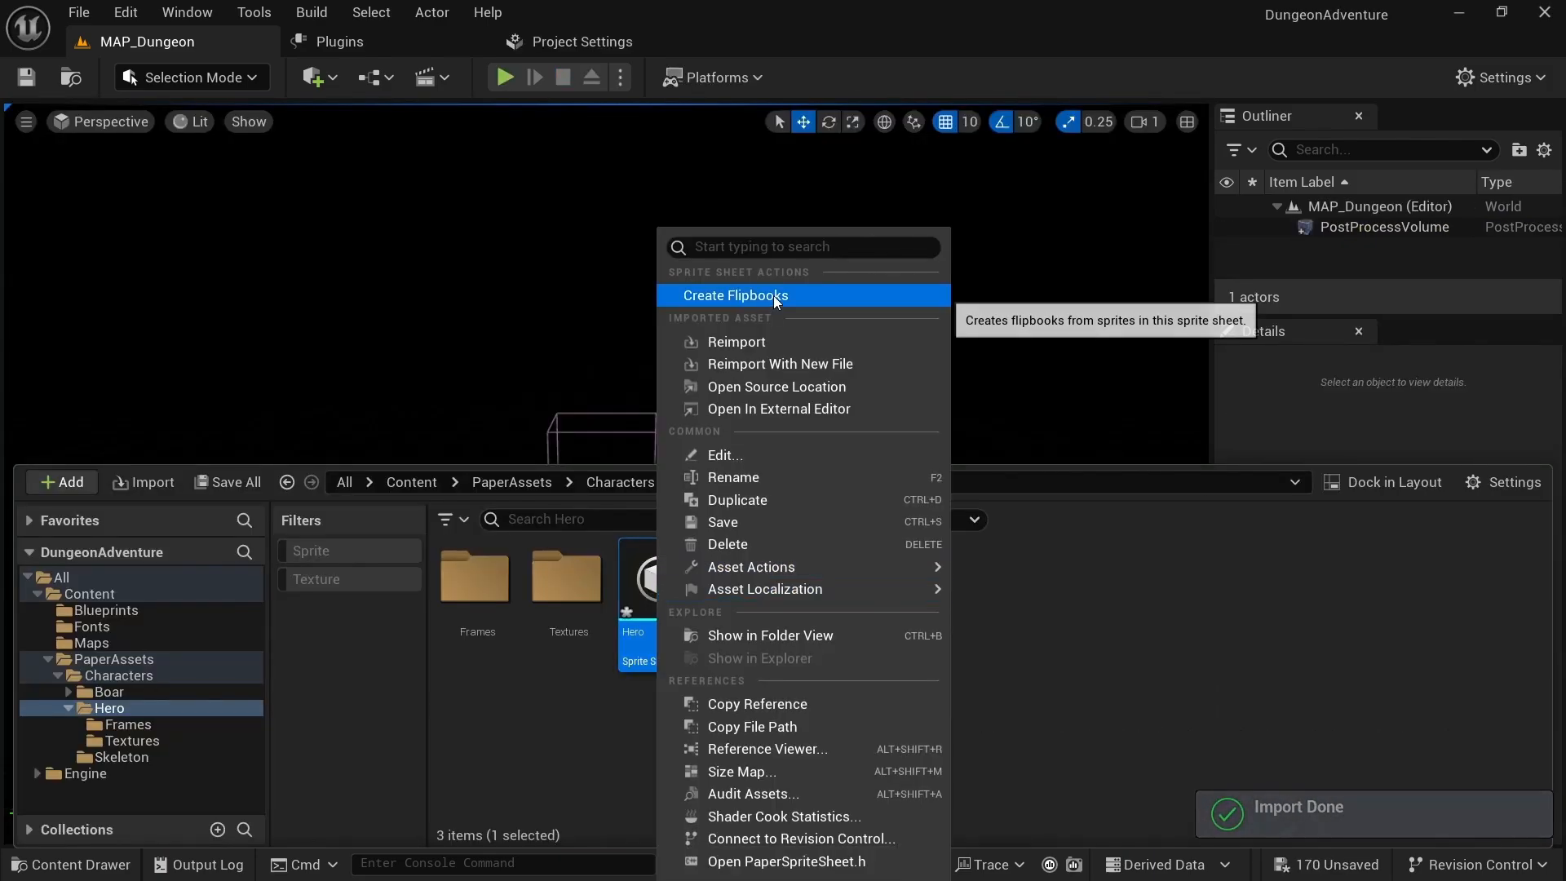
Create flipbooks from the Hero sheet and add a CheckHitbox notify on Attack.
click(734, 296)
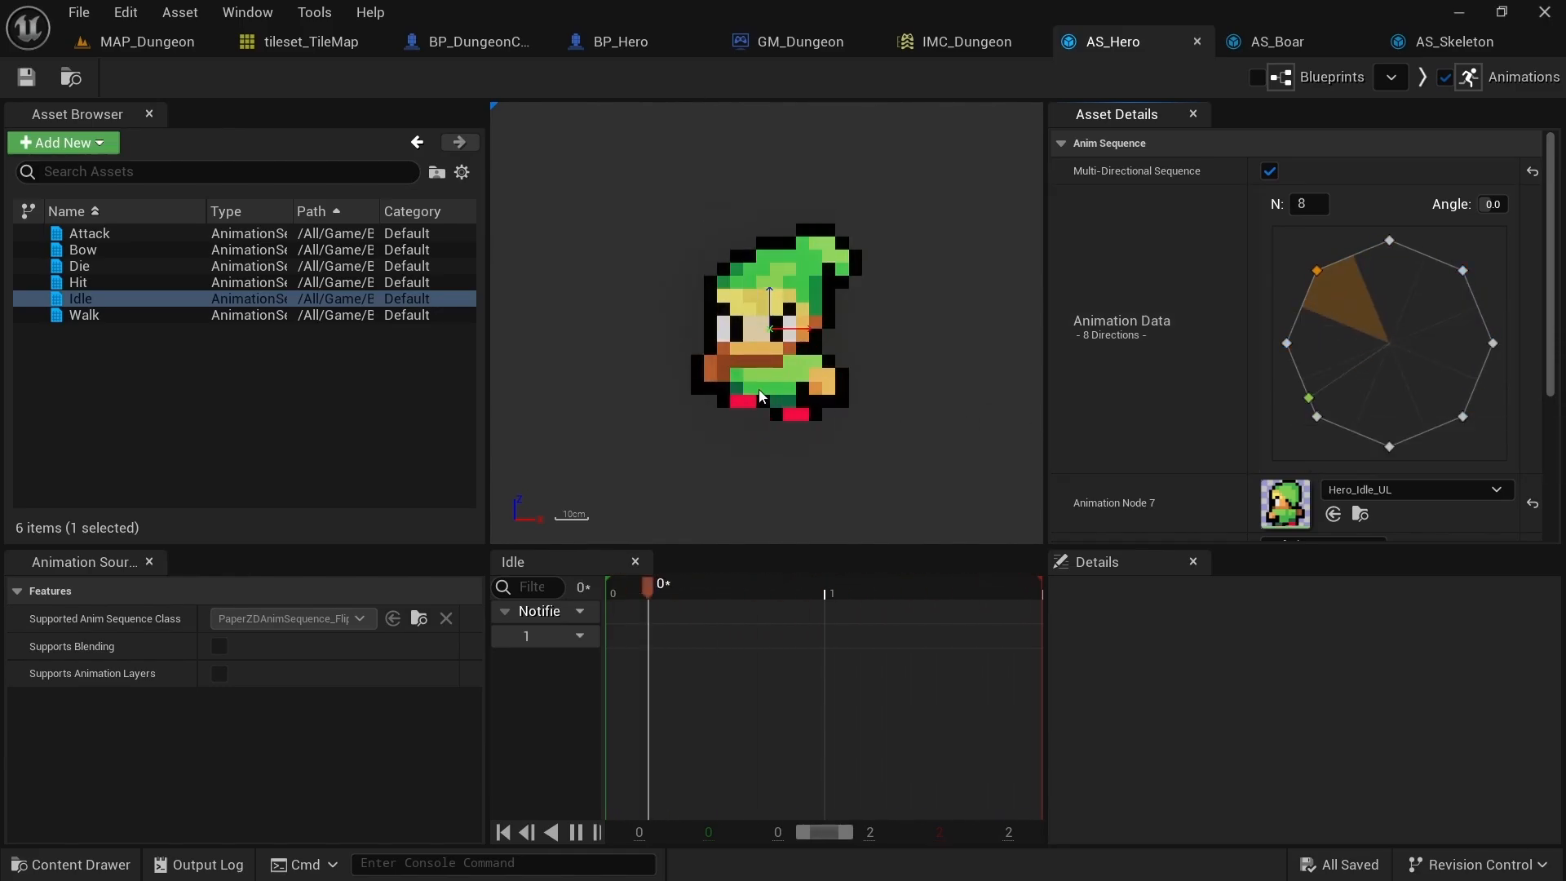
click(88, 233)
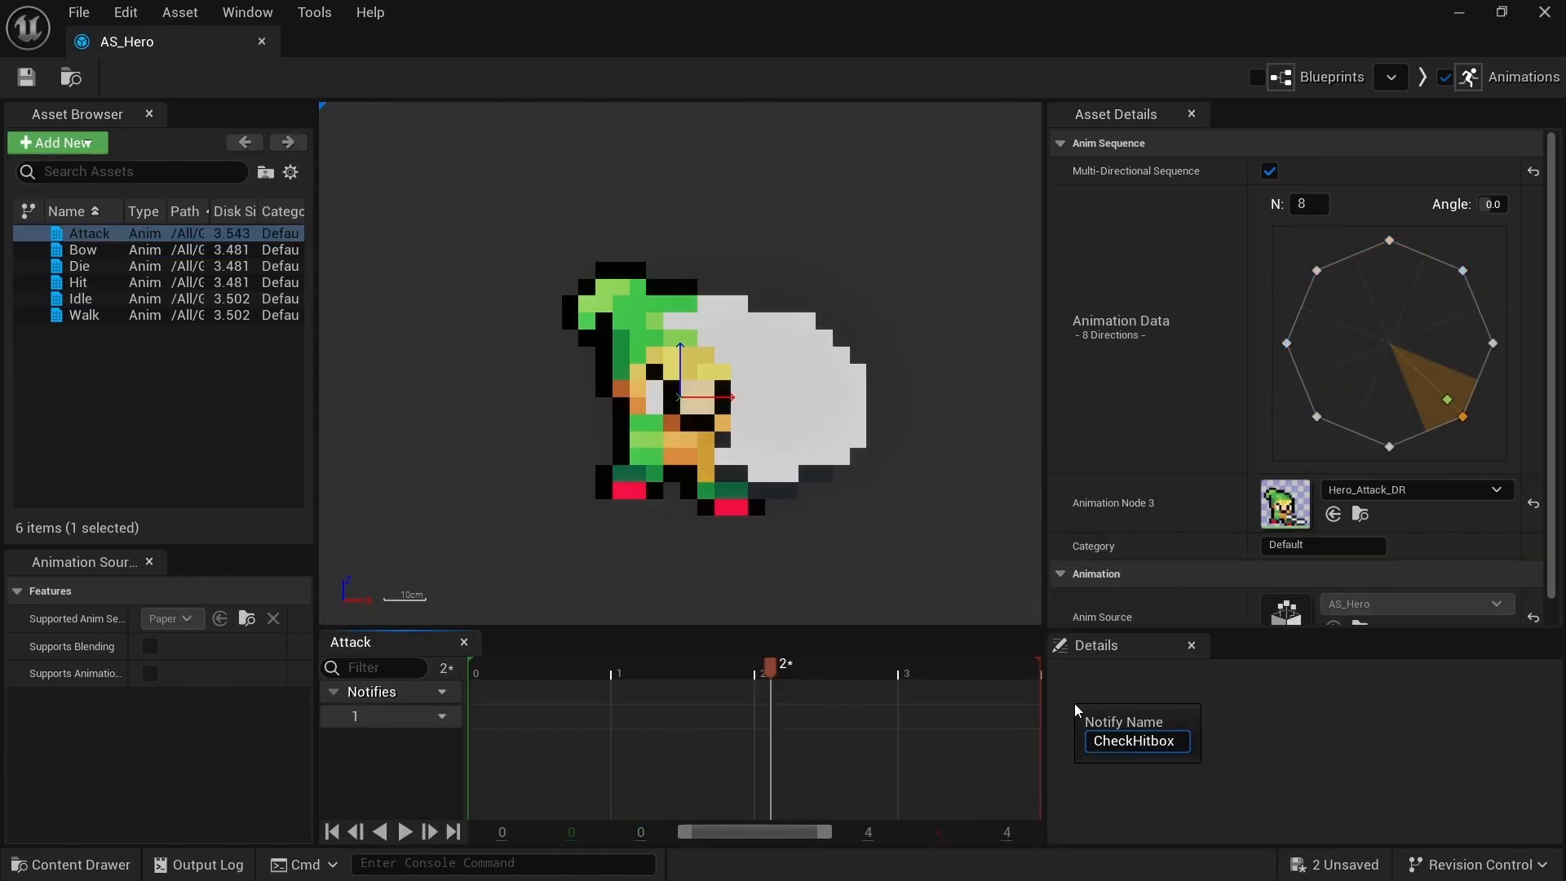